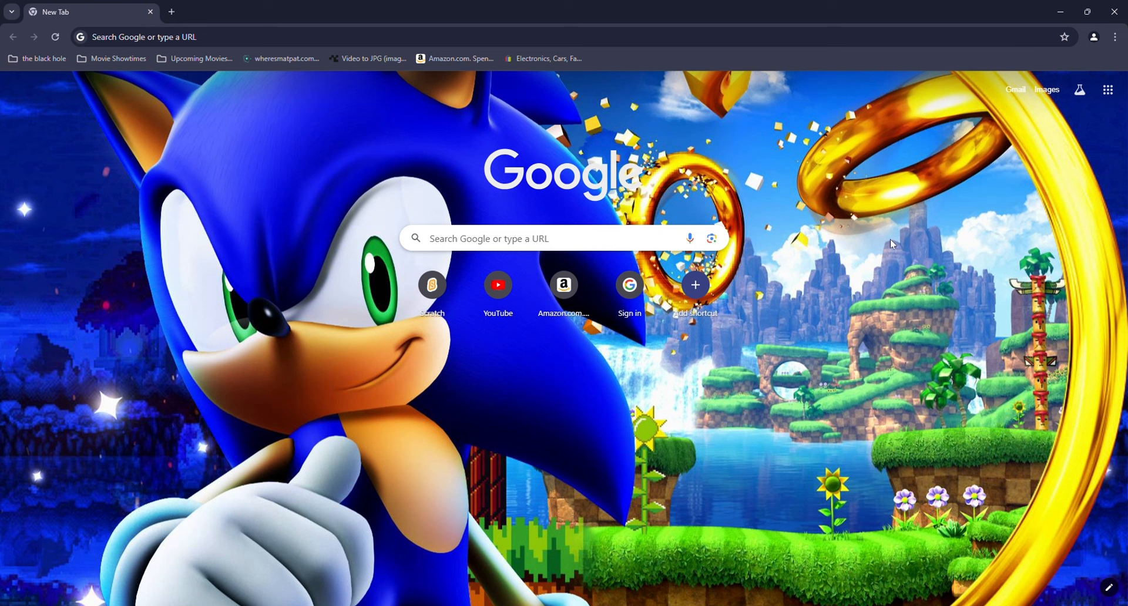
mouse_move(376, 317)
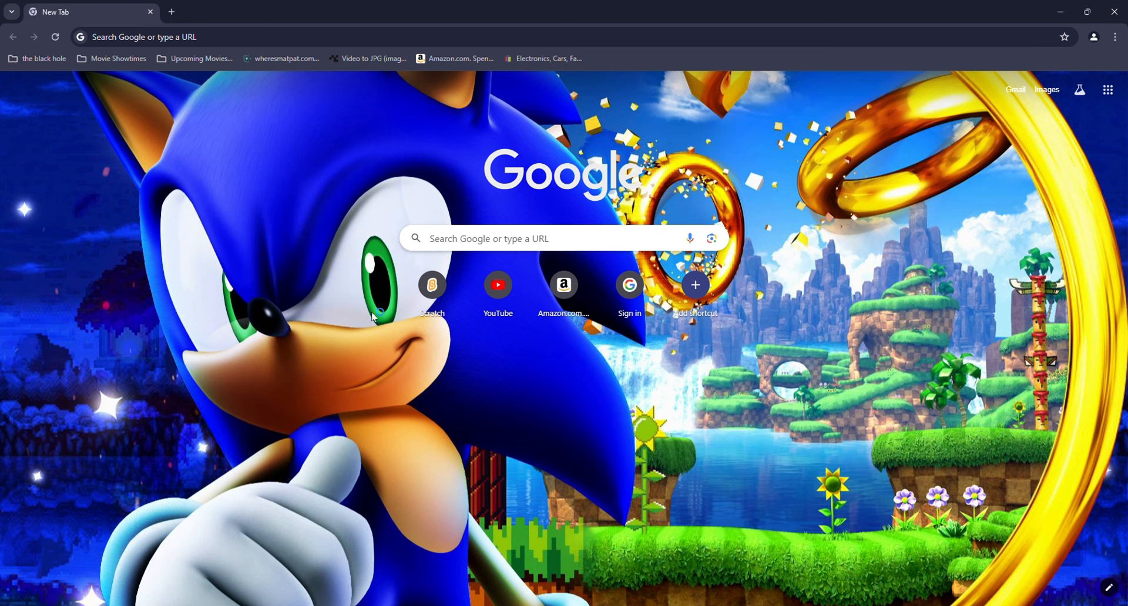
mouse_move(744, 320)
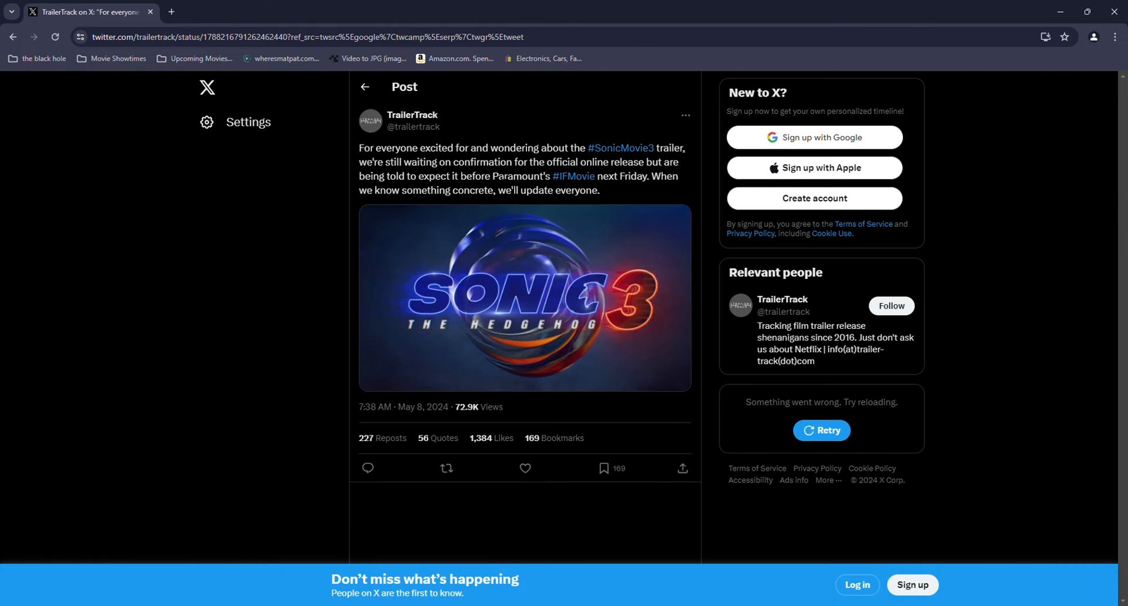
mouse_move(401, 305)
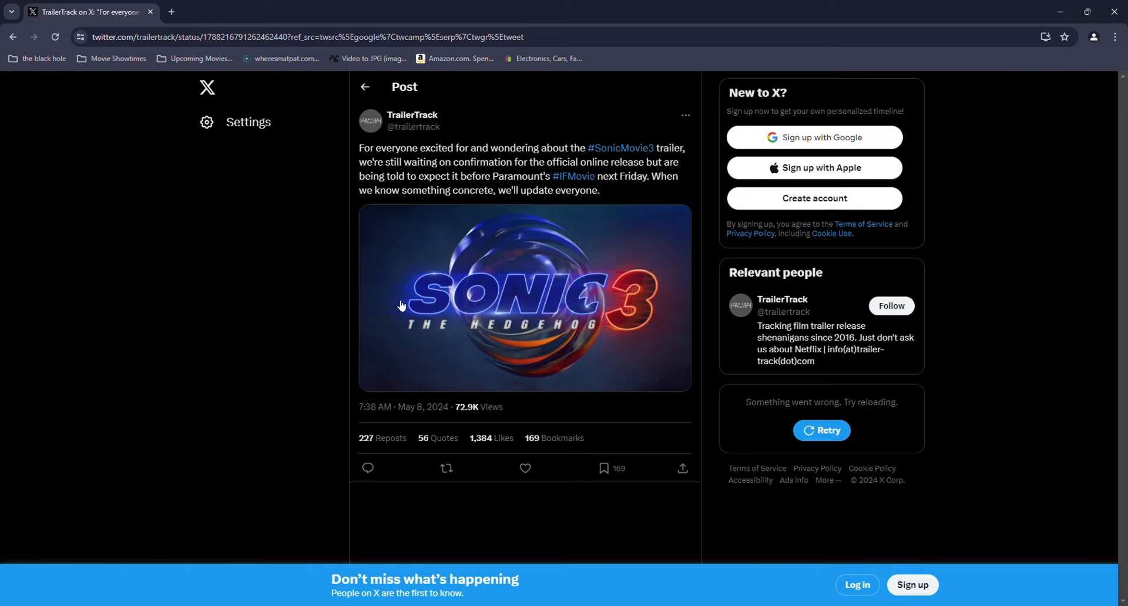
mouse_move(562, 304)
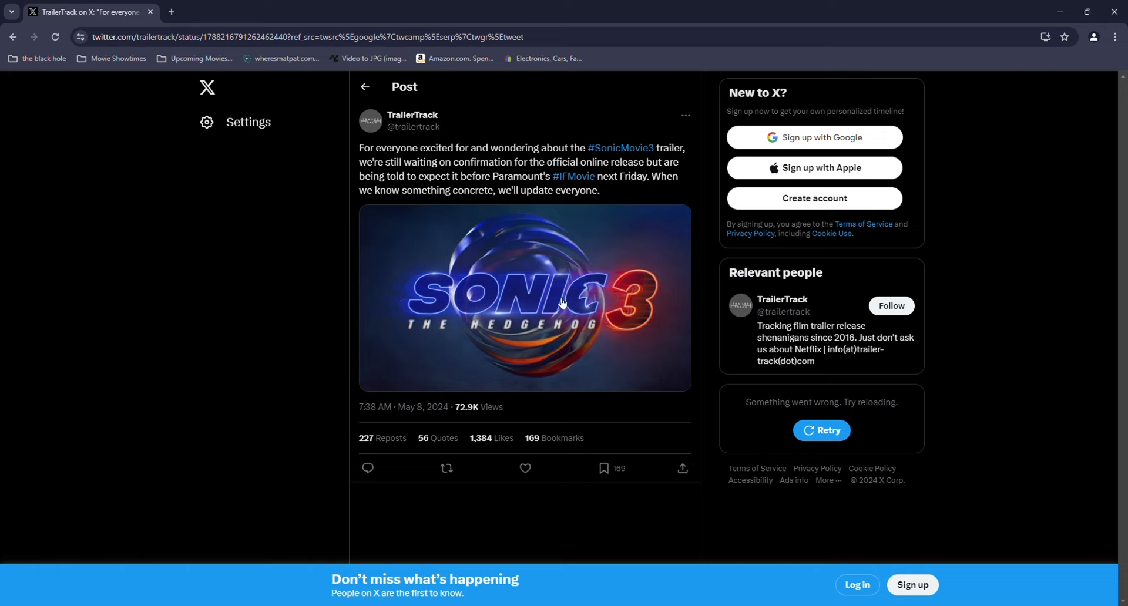
mouse_move(749, 234)
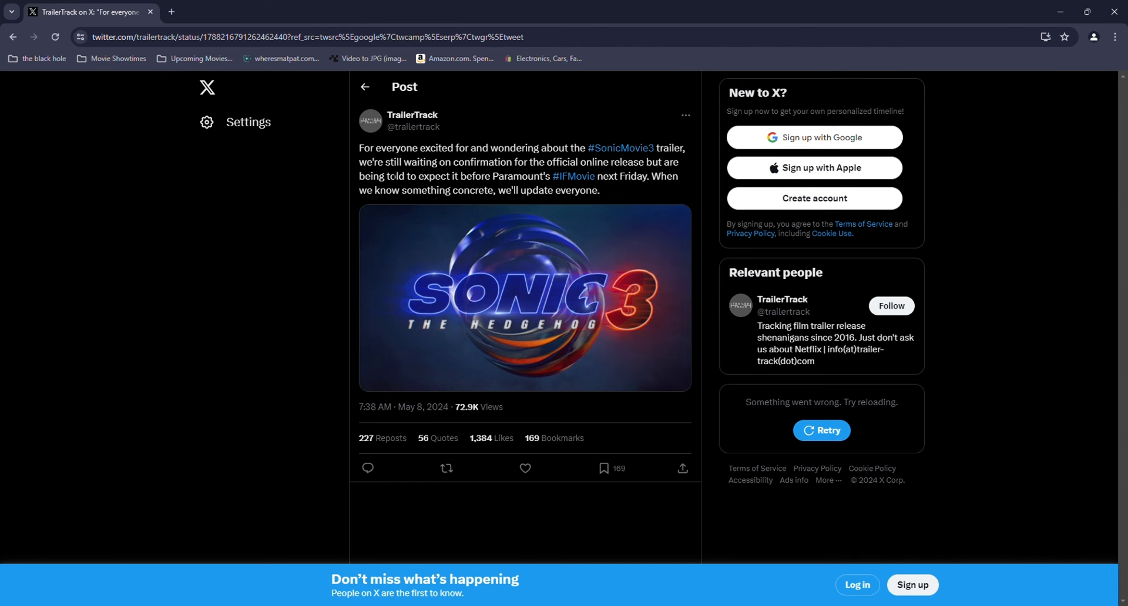
mouse_move(252, 62)
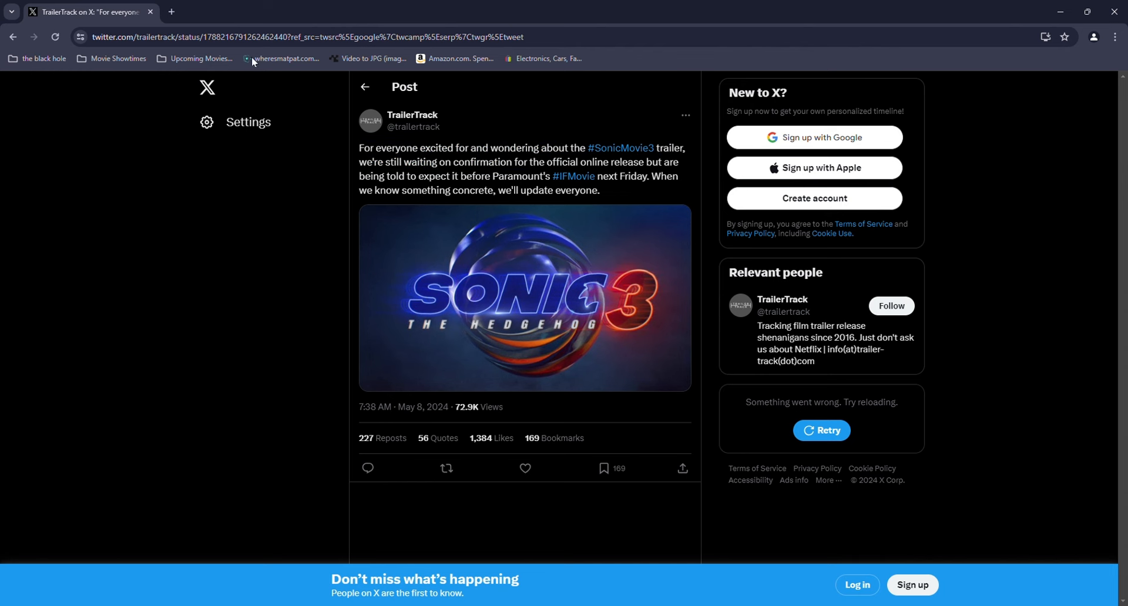
From the YouTube results, open Paramount's 'Dr. Robotnik and Police Faceoff' clip and scroll to its 342 comments.
click(225, 12)
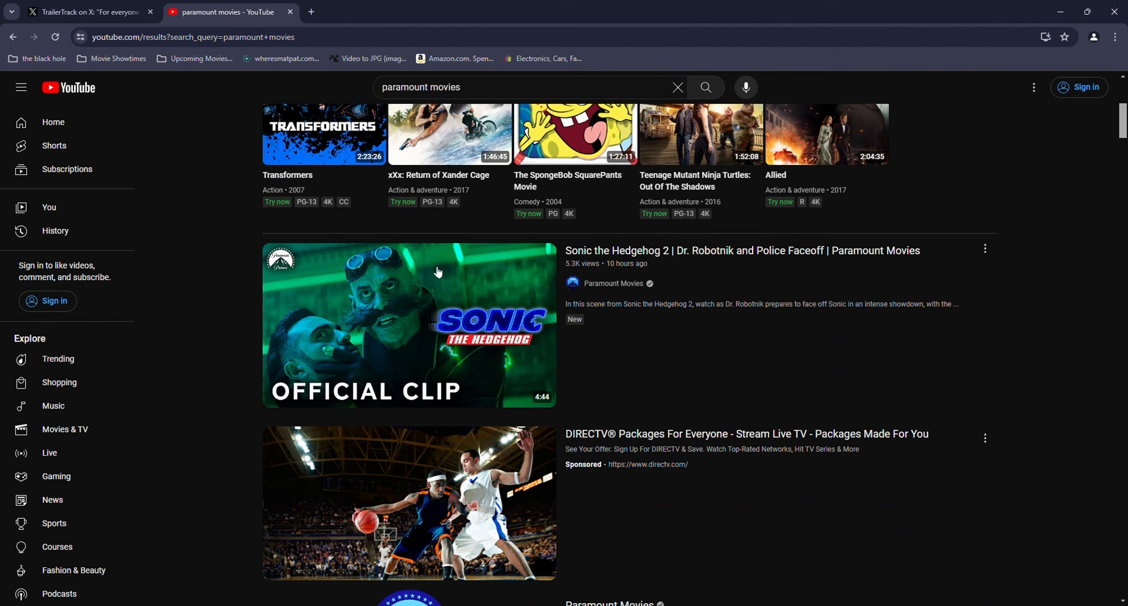
mouse_move(409, 324)
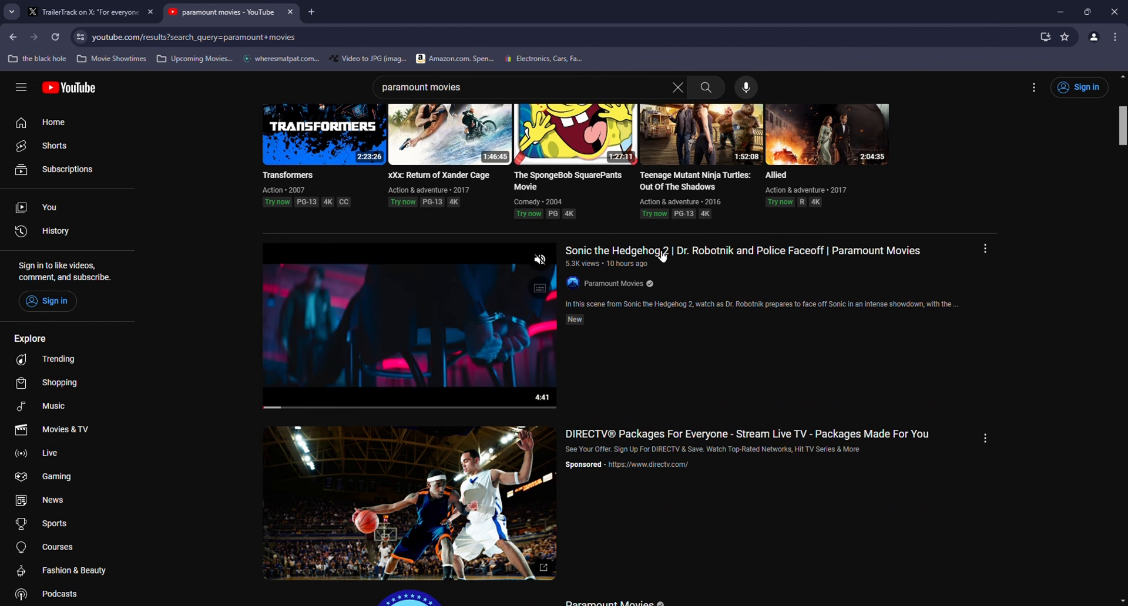
click(408, 327)
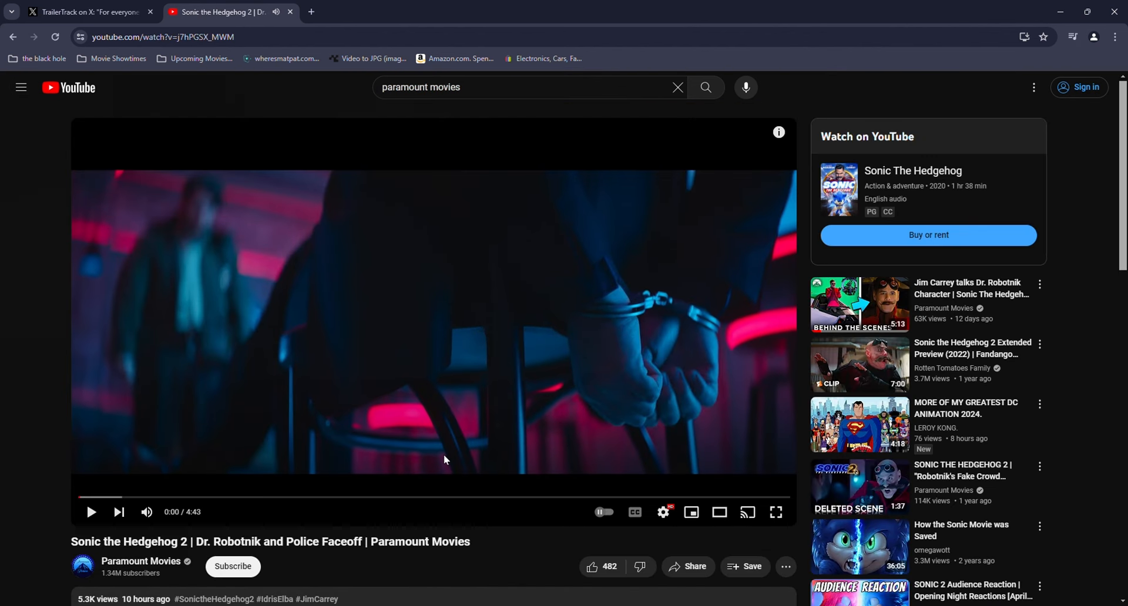
mouse_move(525, 300)
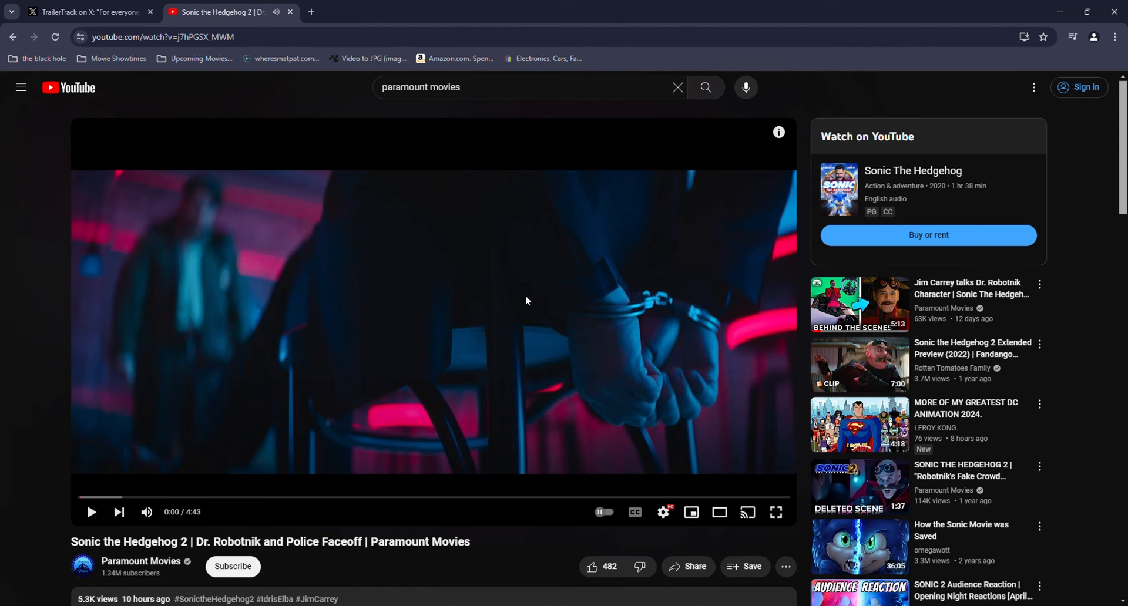
scroll(down, 3)
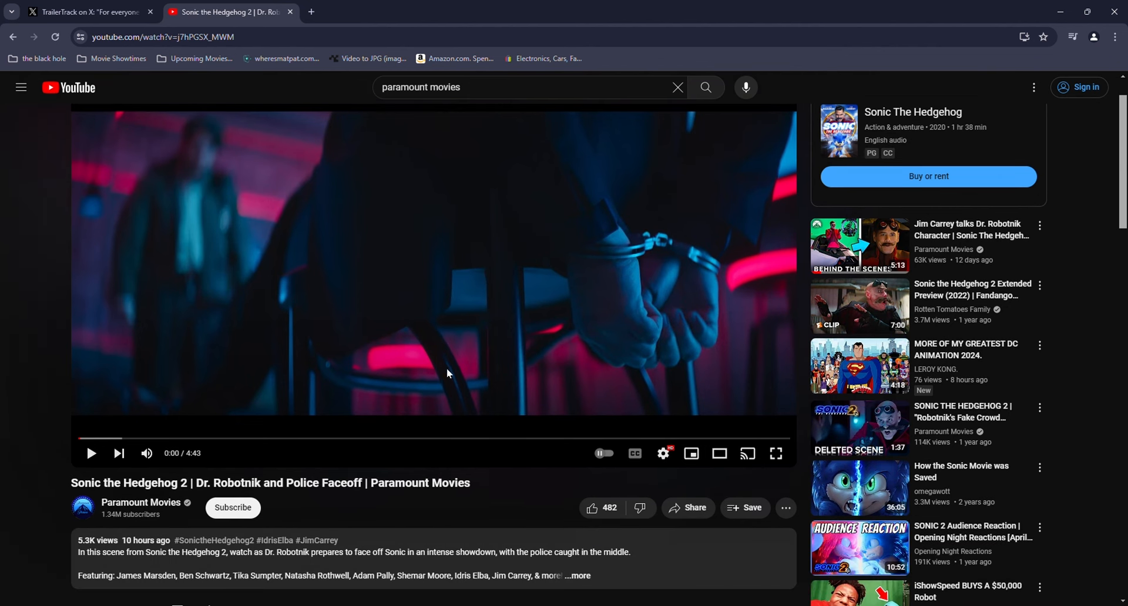
scroll(down, 3)
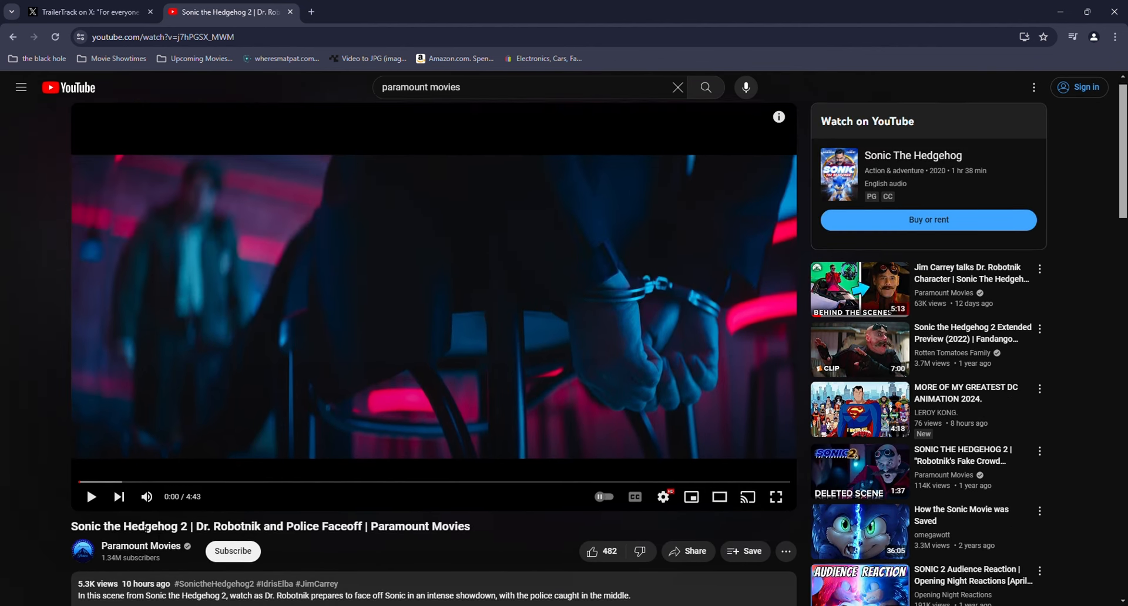
scroll(down, 3)
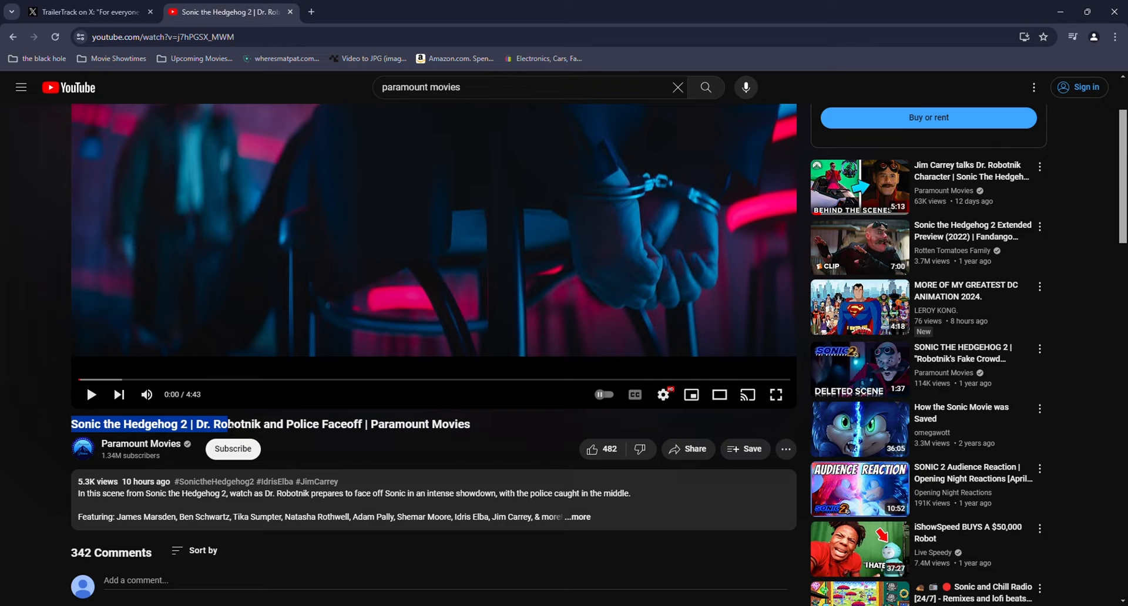
scroll(down, 3)
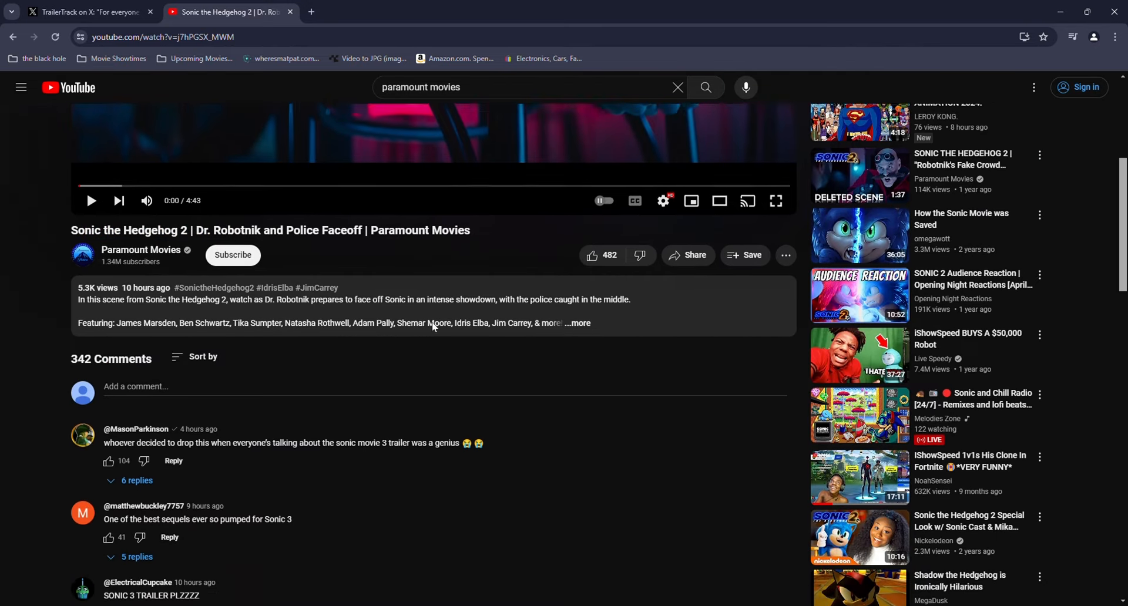
Expand the '6 replies' and '10 replies' threads, revealing Paramount's 'who us?' response, then scroll back up.
scroll(down, 3)
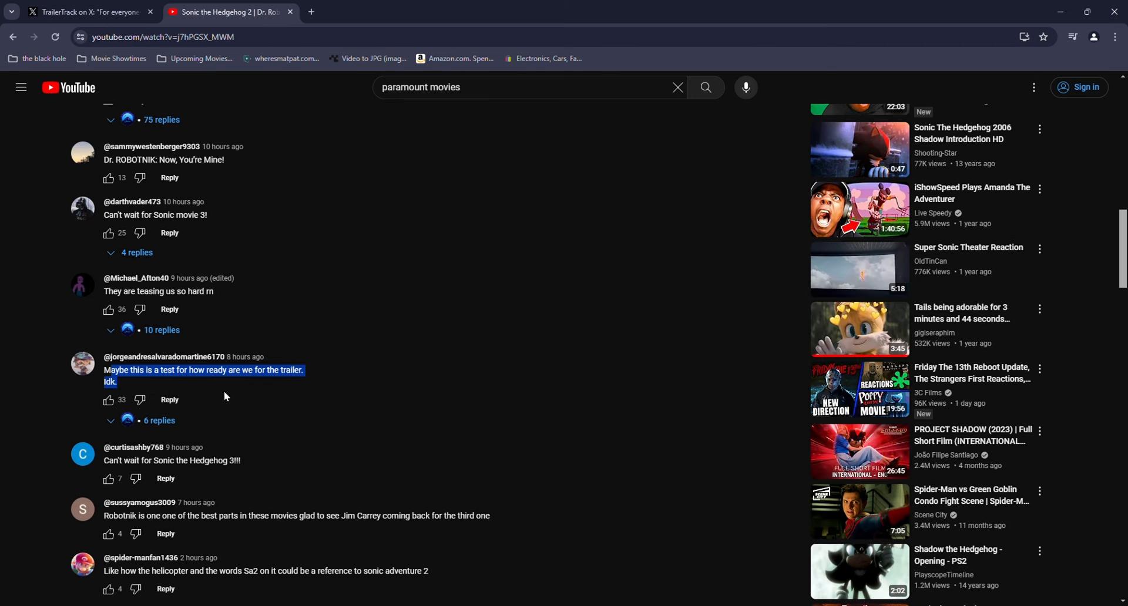
click(159, 420)
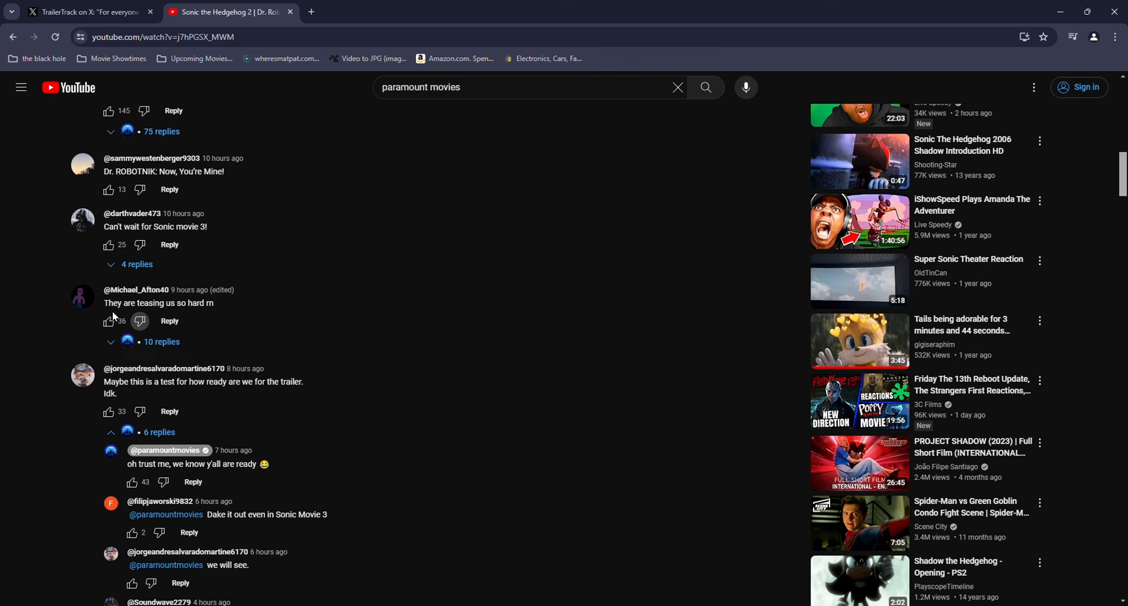
click(161, 341)
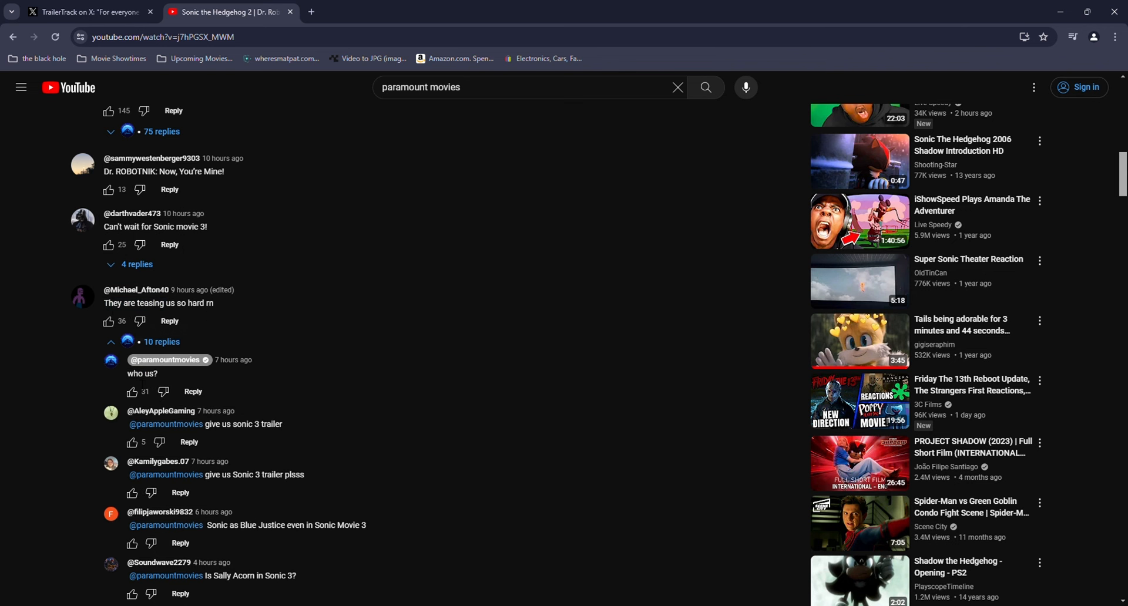
scroll(up, 3)
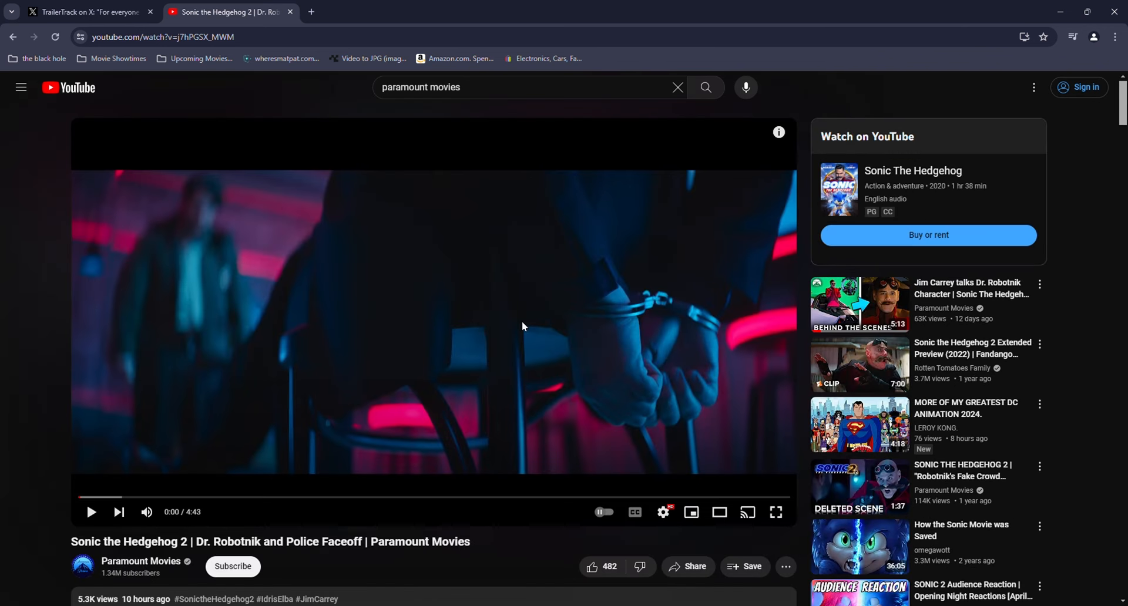
mouse_move(306, 134)
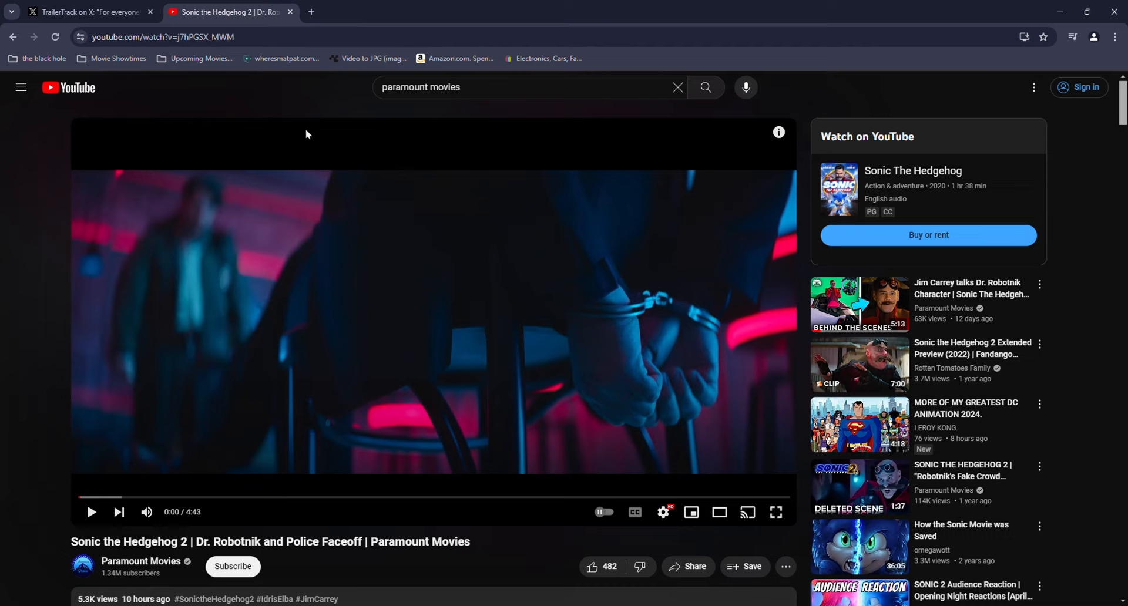
Switch to the 'TrailerTrack on X' tab showing the Sonic 3 trailer release post.
click(86, 12)
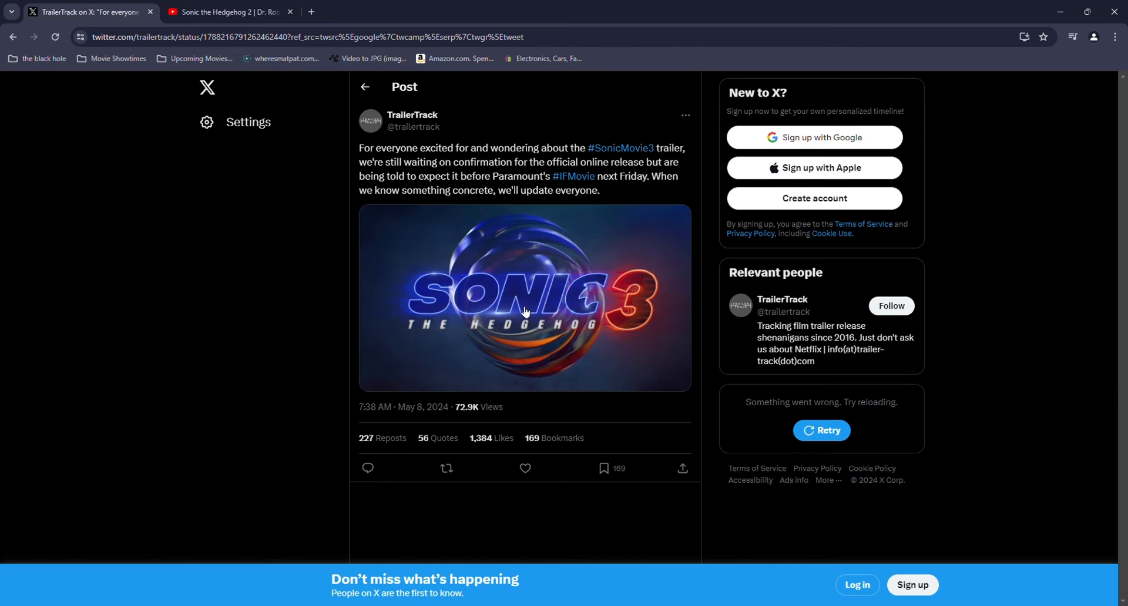
mouse_move(488, 241)
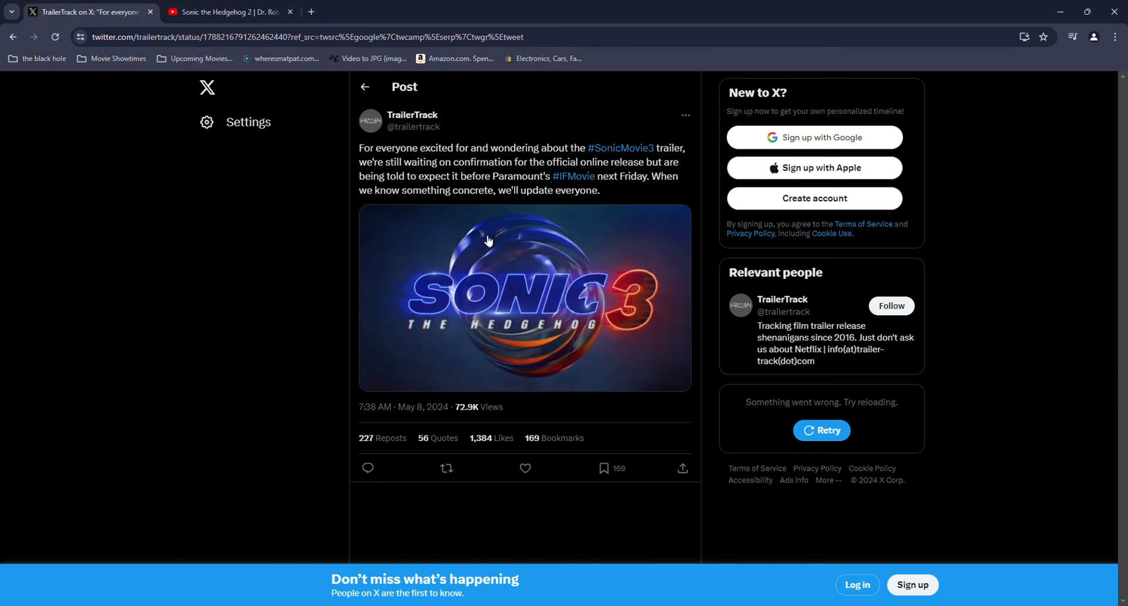
mouse_move(557, 273)
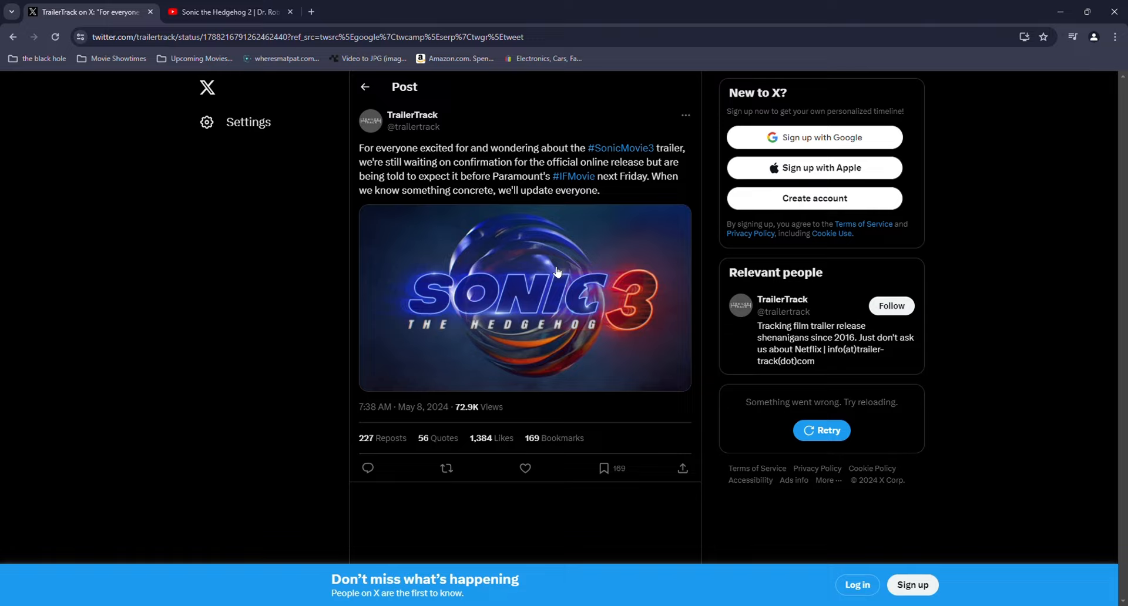
mouse_move(372, 275)
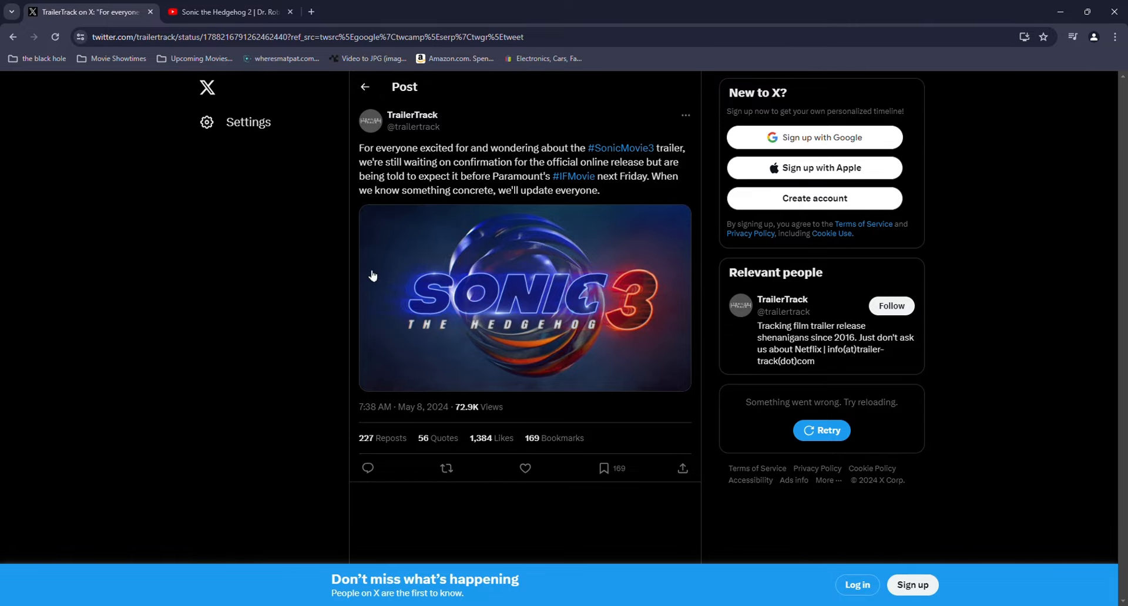